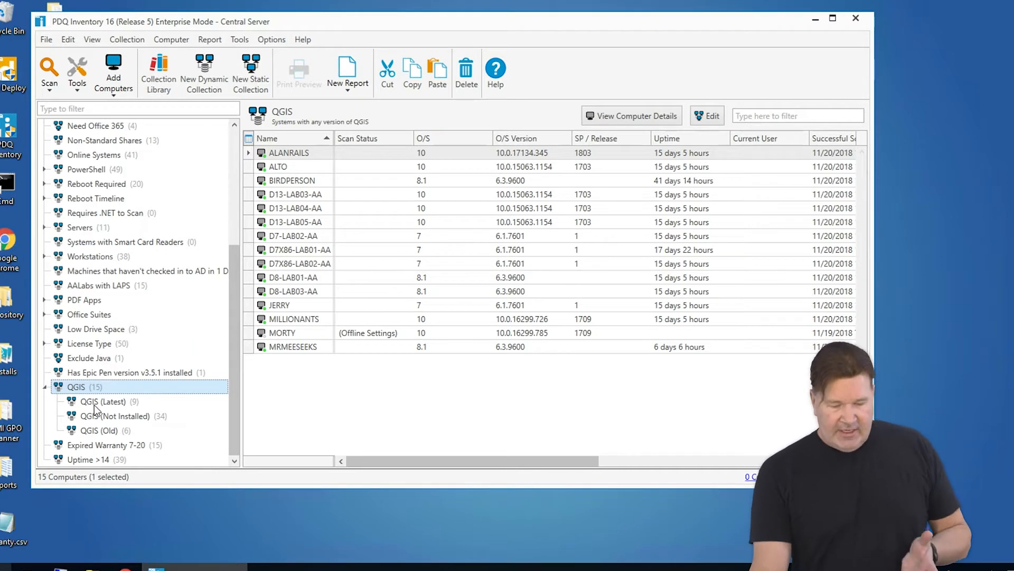
- Review the QGIS (Latest) and QGIS (Old) collection filters comparing against version 3.2.3
left_click(101, 401)
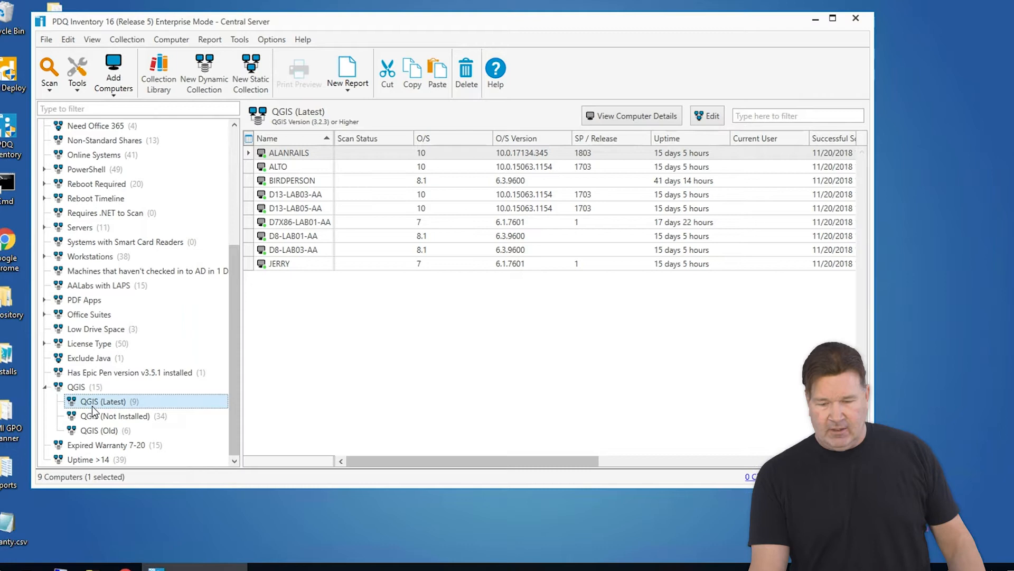
left_click(707, 115)
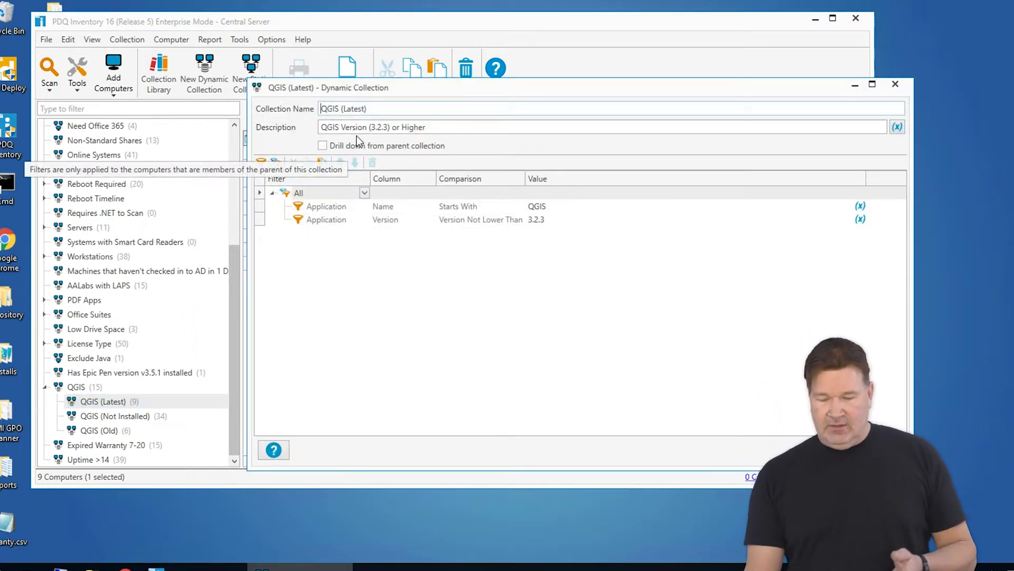
mouse_move(378, 127)
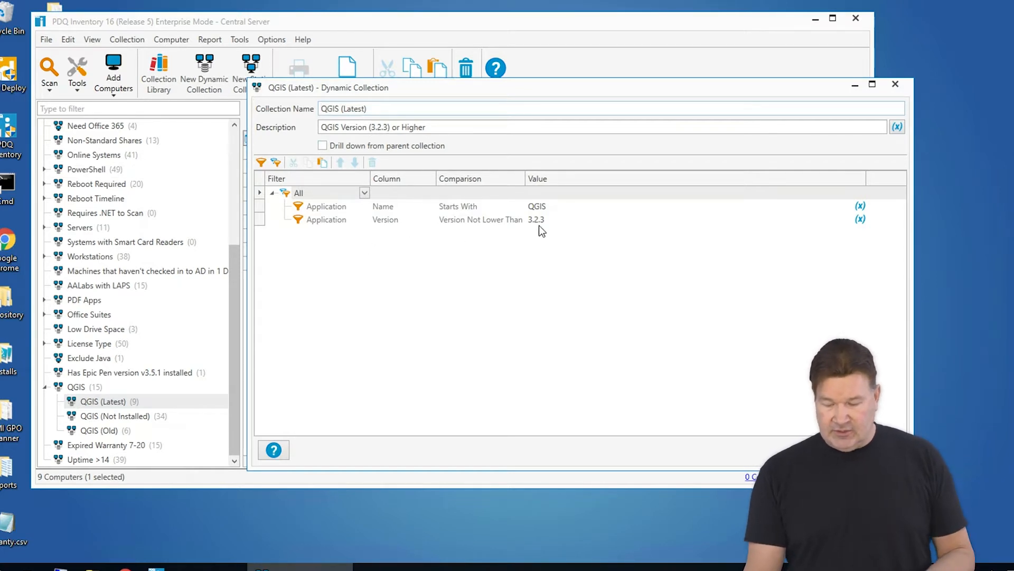
mouse_move(549, 226)
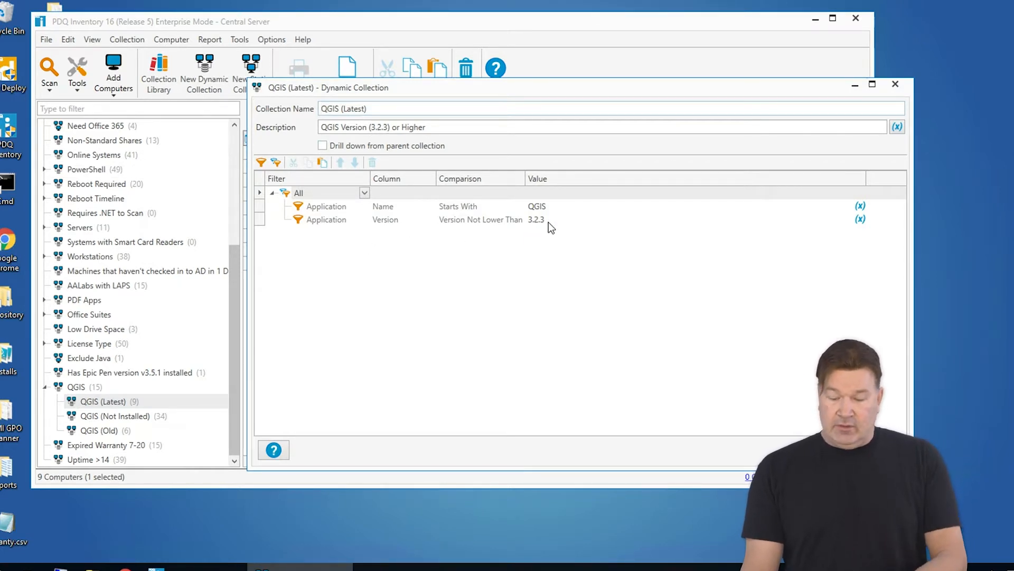
mouse_move(545, 250)
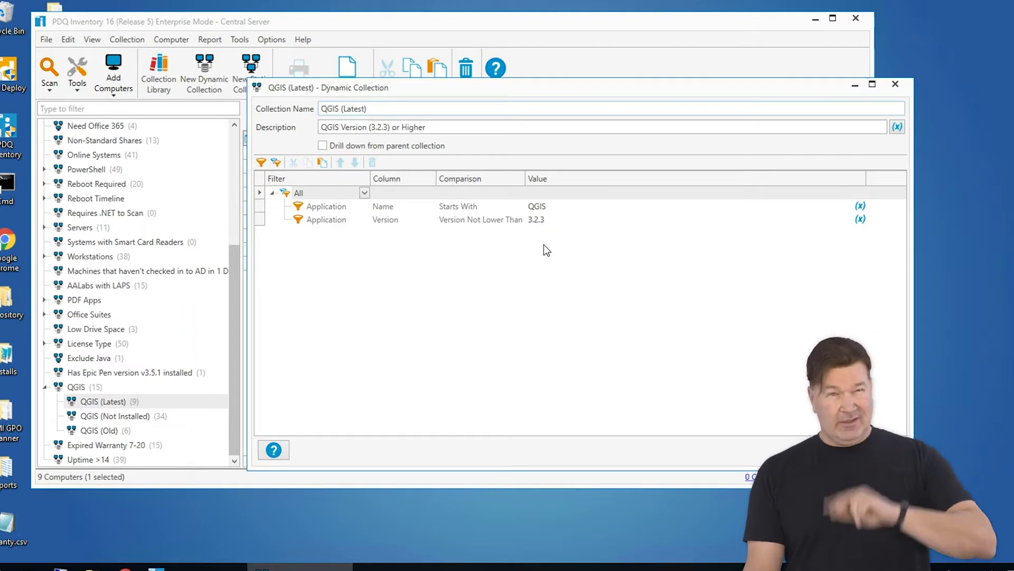
mouse_move(571, 219)
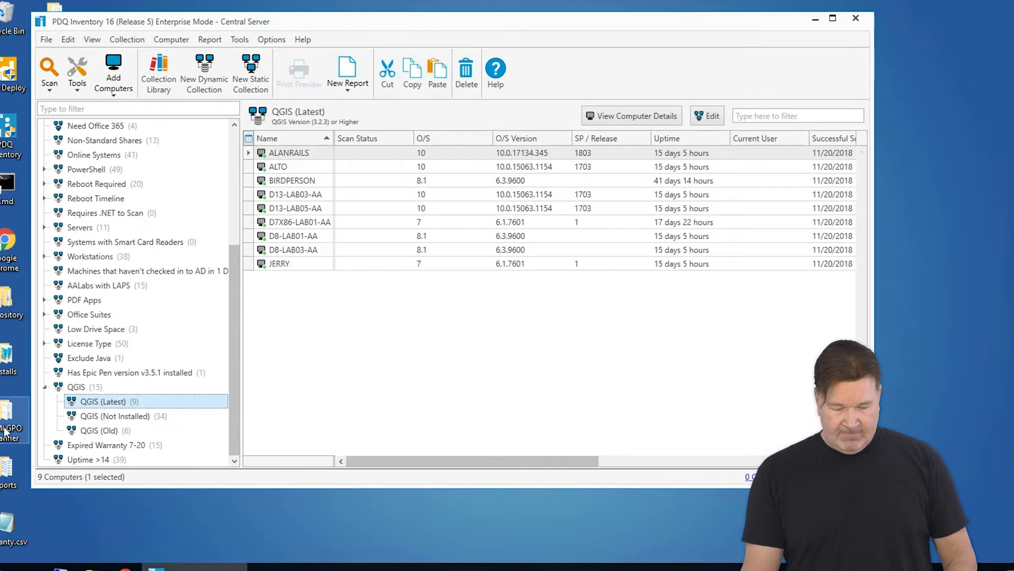
left_click(100, 430)
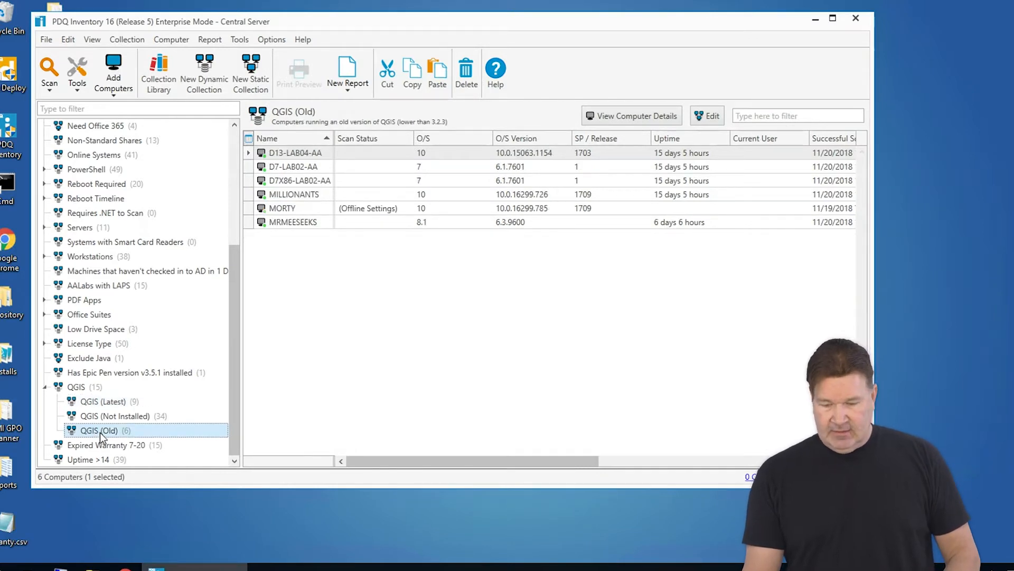
left_click(706, 116)
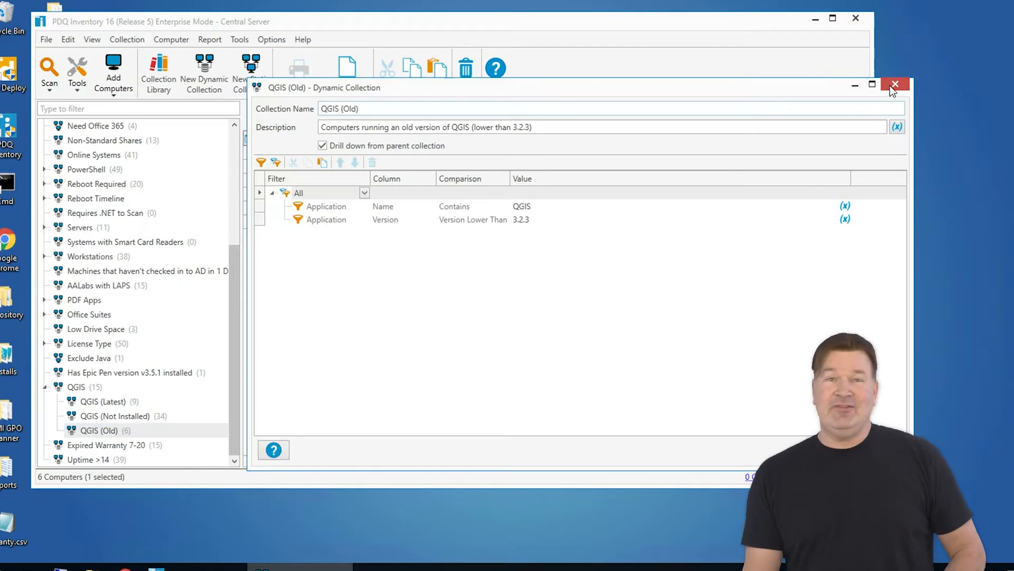
- Run the QGIS (Old) report, inspect its below-3.2.4 version filter, and close the report
left_click(895, 85)
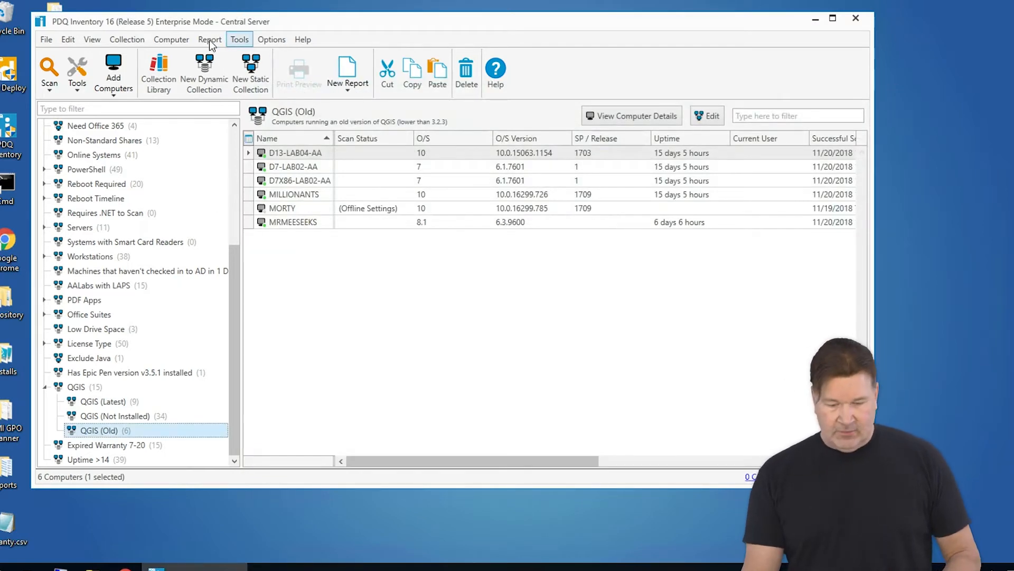
left_click(209, 39)
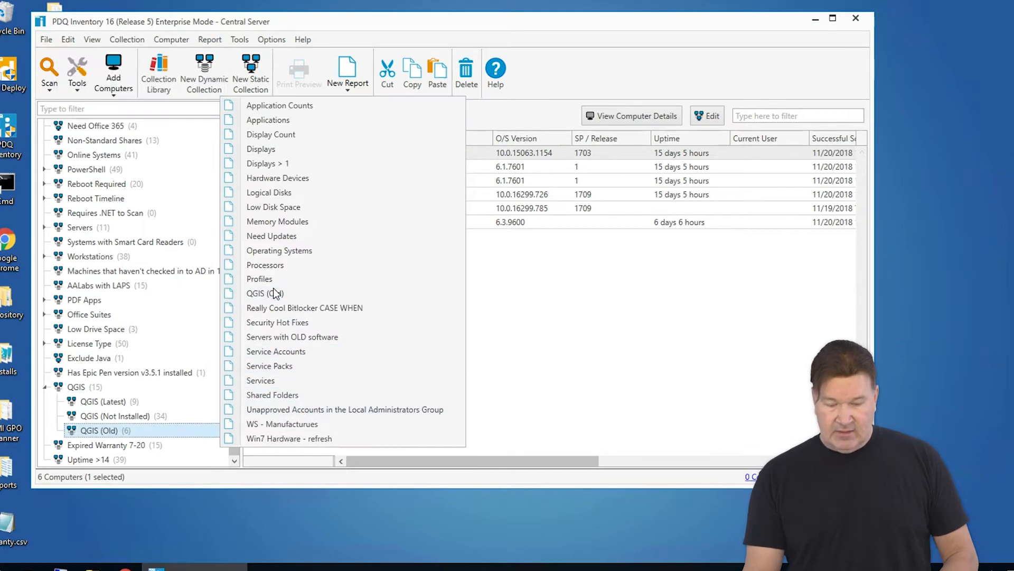
left_click(264, 293)
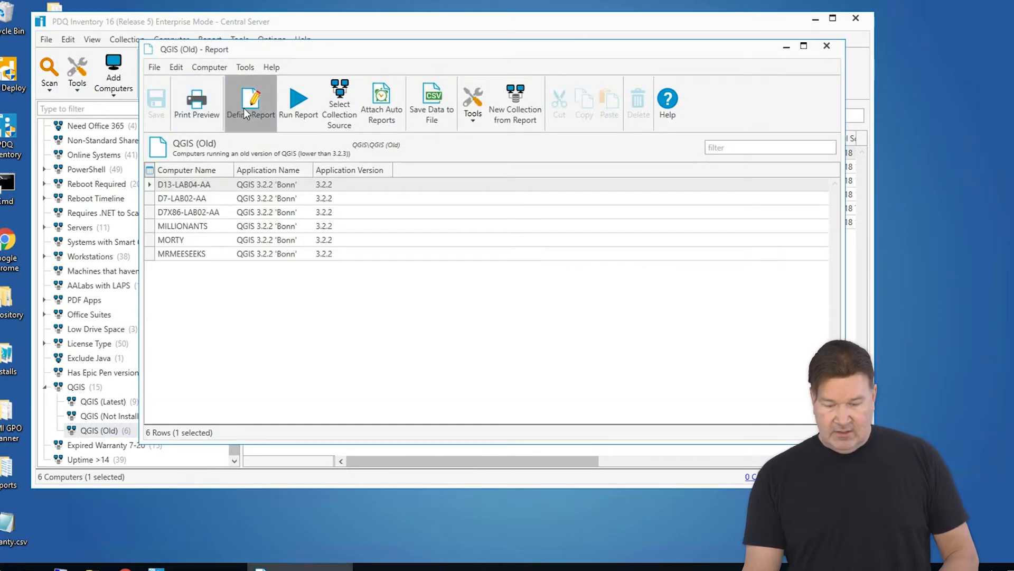
left_click(250, 101)
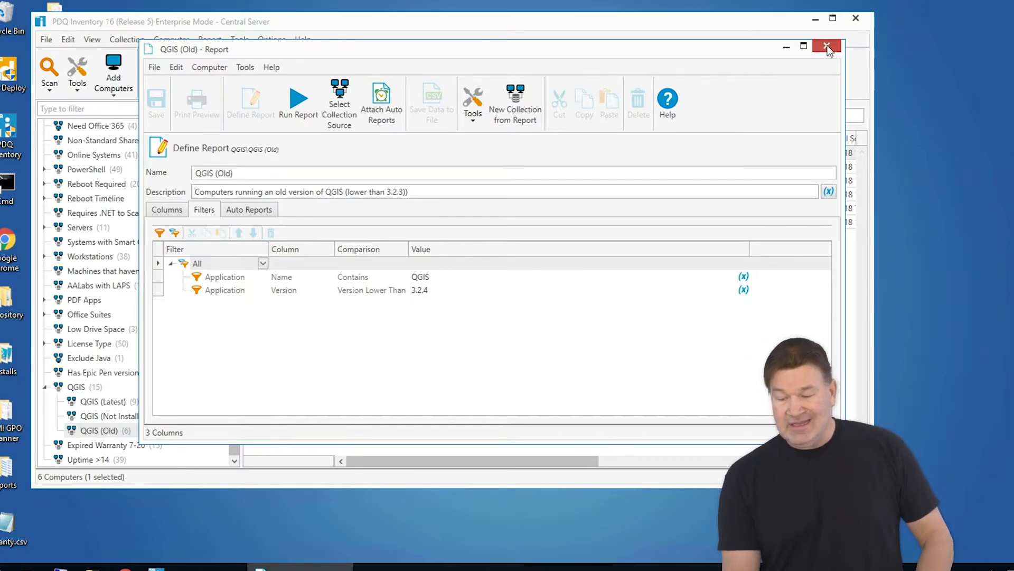
left_click(827, 47)
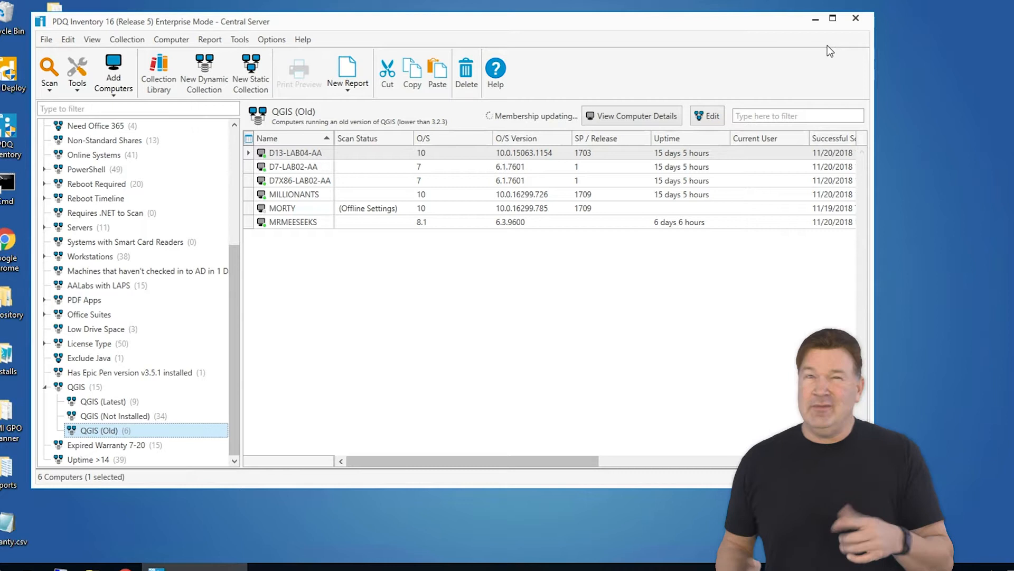
mouse_move(237, 3)
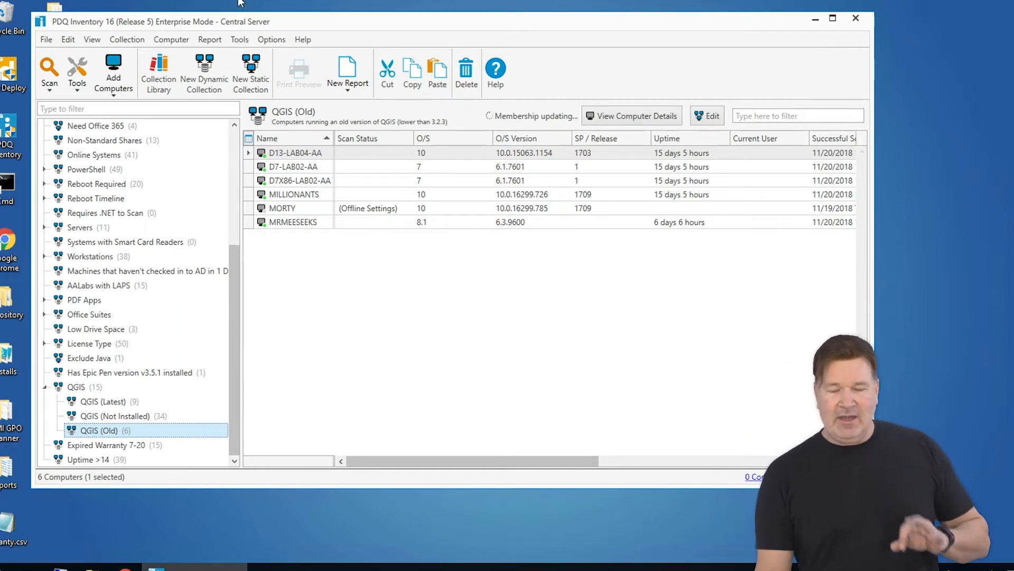
mouse_move(271, 40)
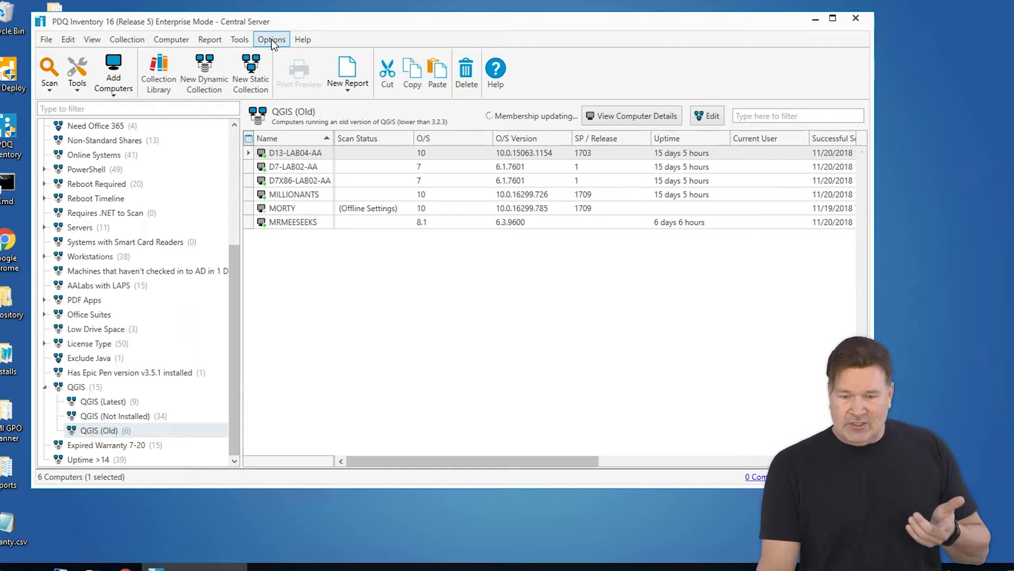
- Add custom variable @(QgisVersion) with value 3.2.3 and delete the @(www) variable
left_click(271, 40)
type("qgi")
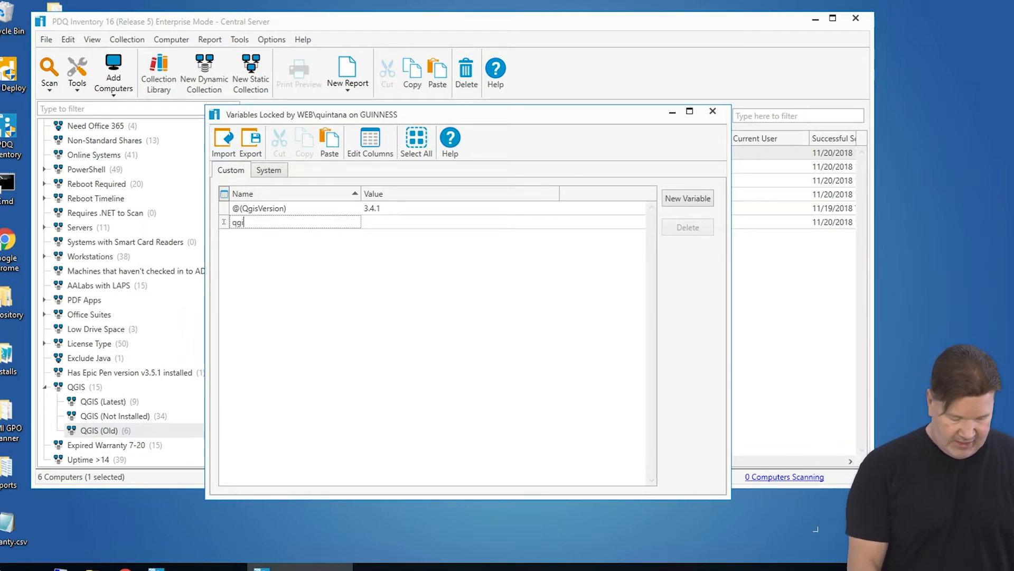
type("sversion")
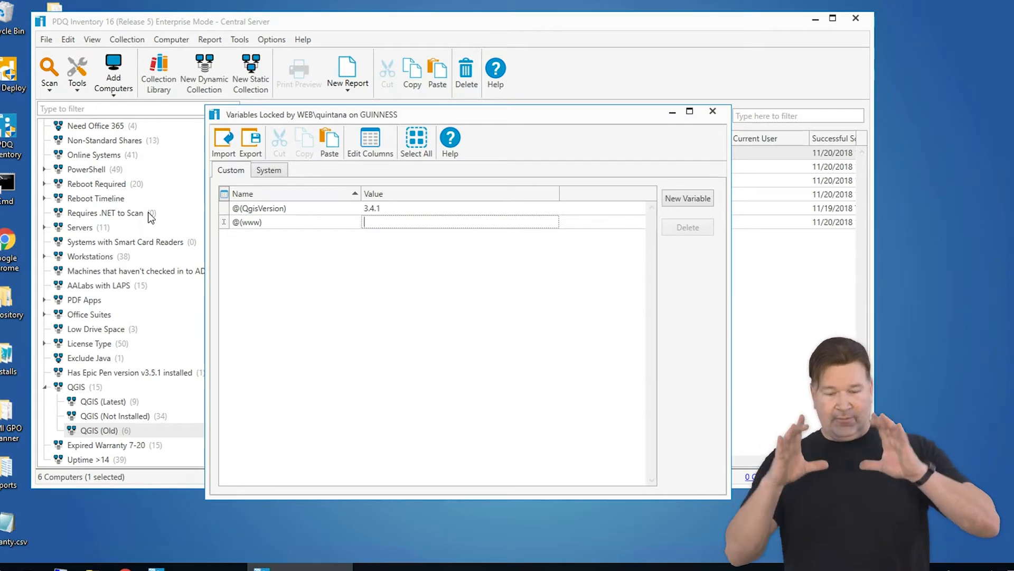
mouse_move(245, 228)
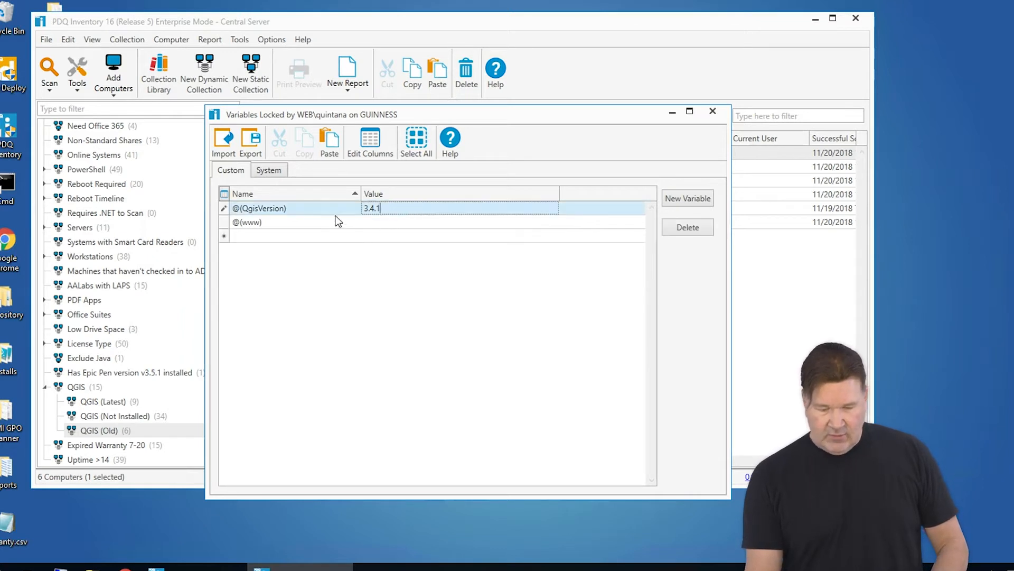
left_click(687, 228)
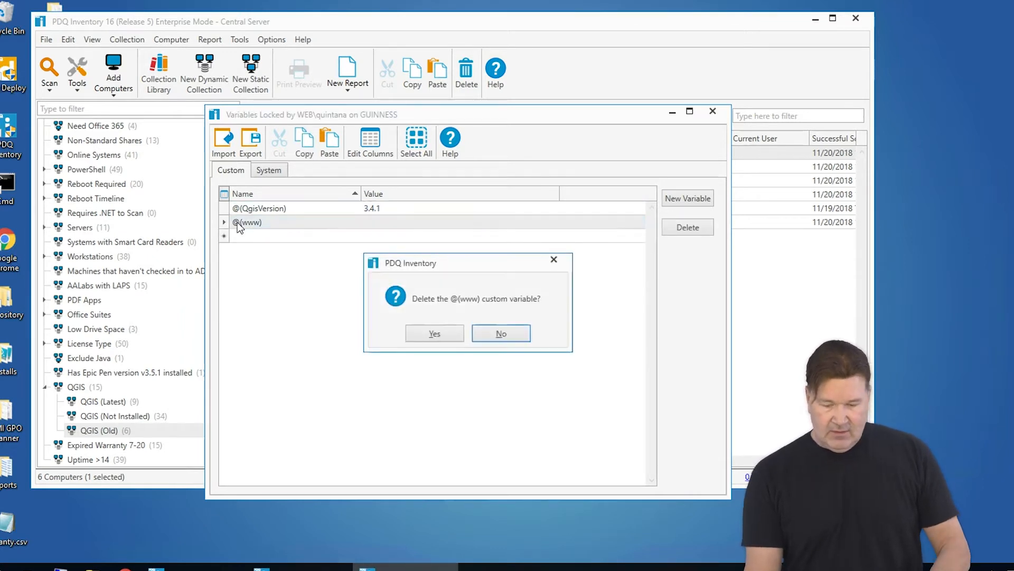
left_click(434, 334)
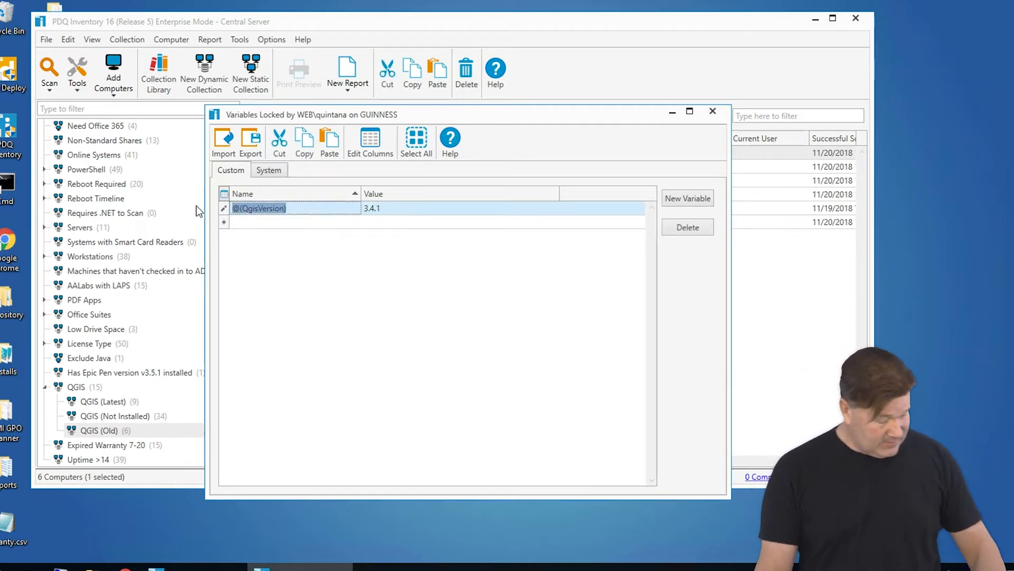
mouse_move(305, 222)
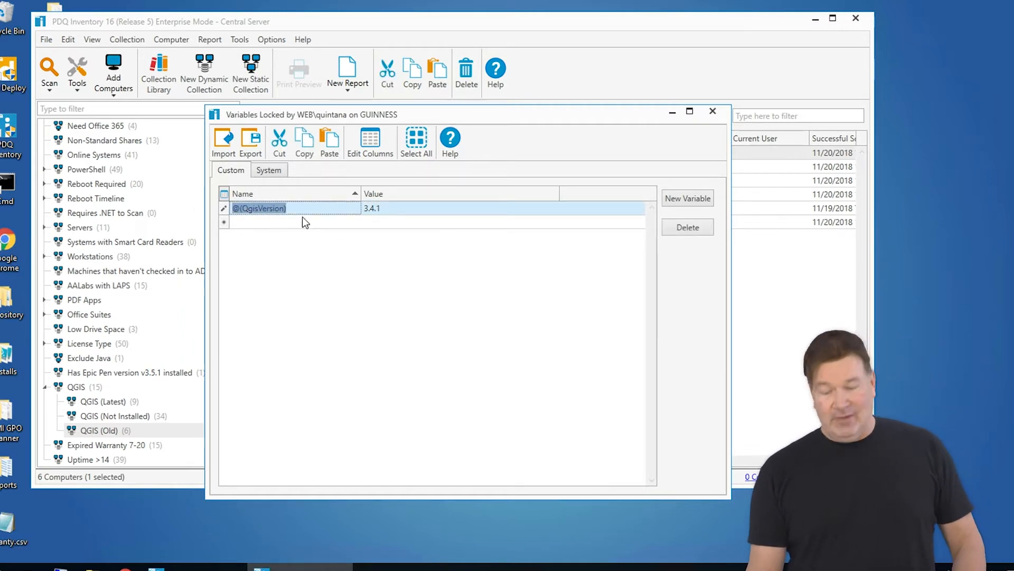
left_click(401, 208)
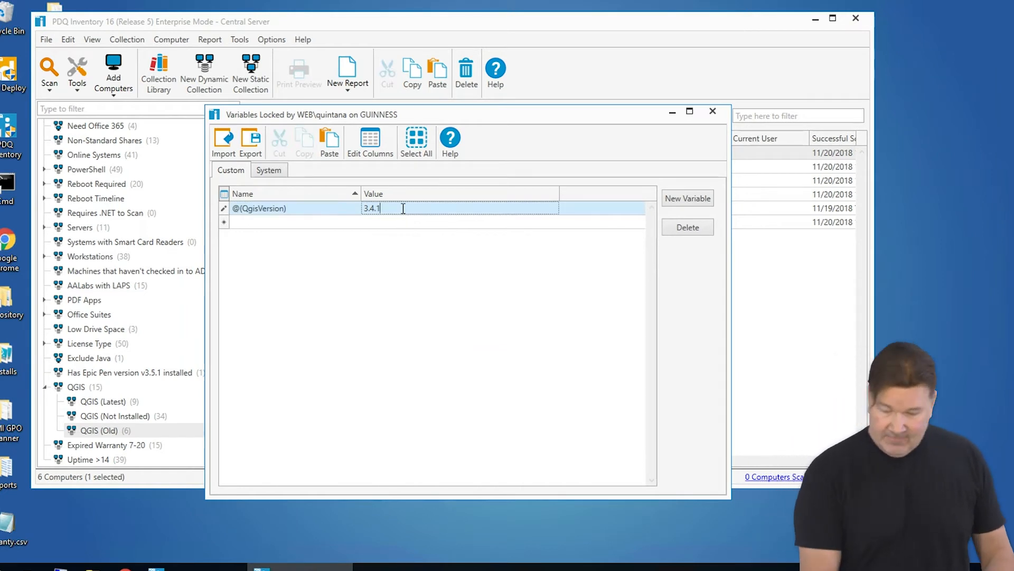
type("3.2.3")
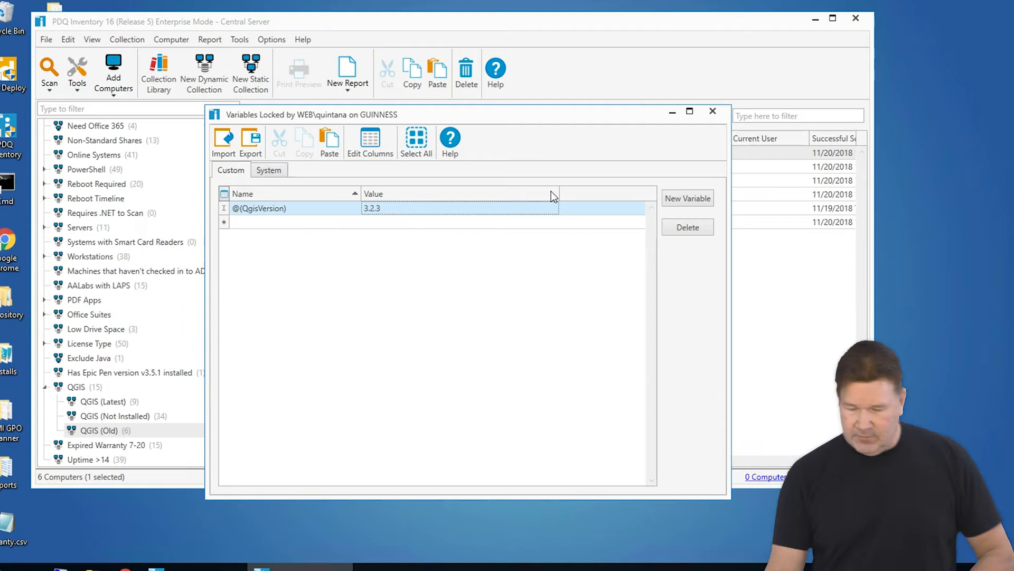
mouse_move(702, 233)
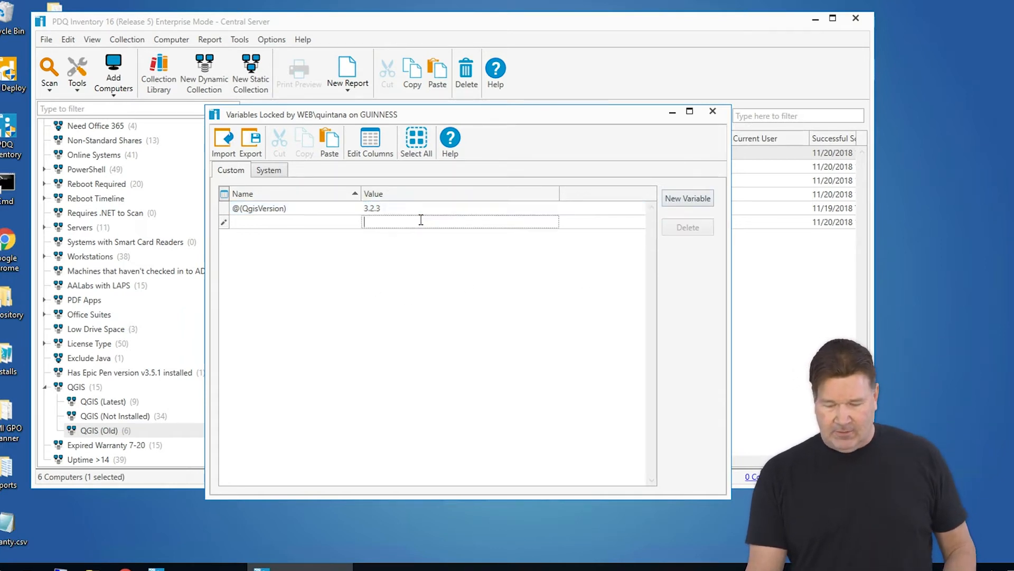
left_click(98, 430)
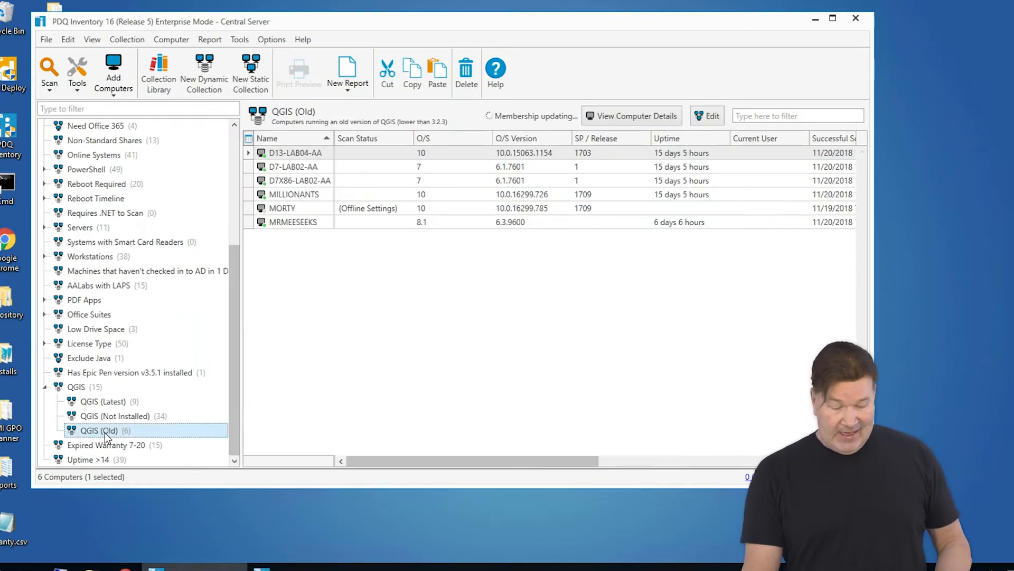
- Replace 3.2.3 with @(QgisVersion) in the QGIS (Old) and QGIS (Latest) collections
left_click(706, 115)
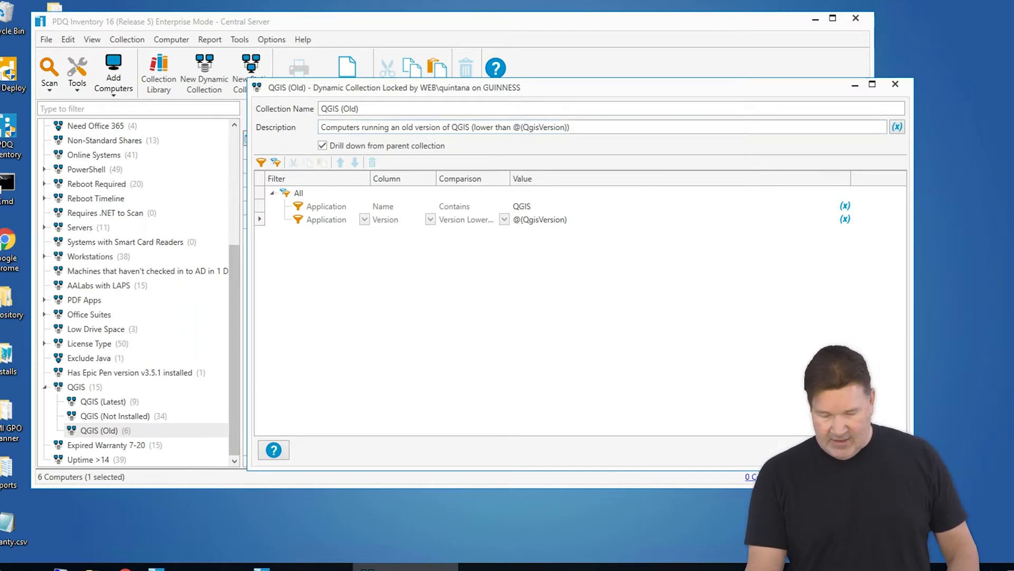
left_click(102, 401)
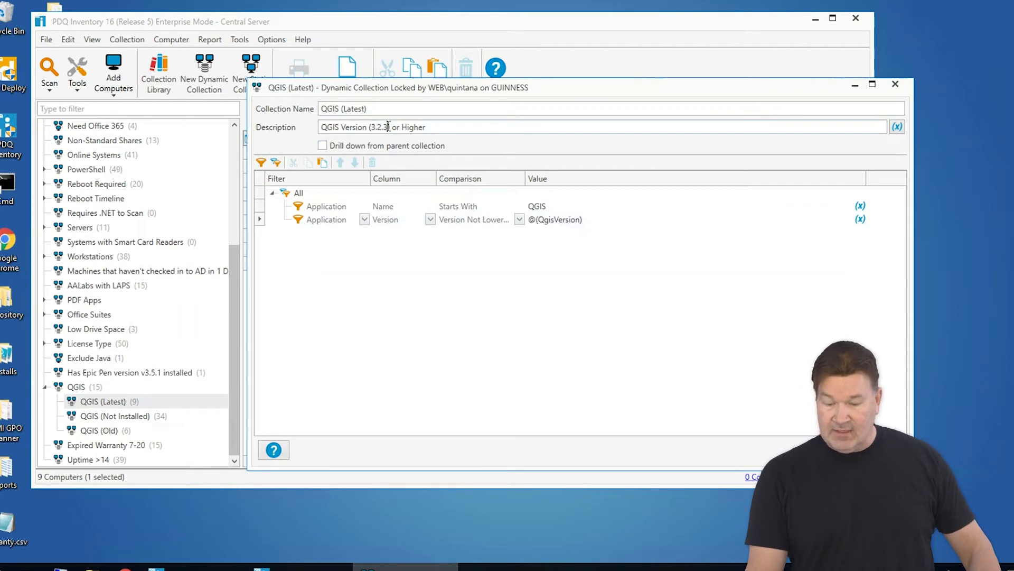
double_click(379, 127)
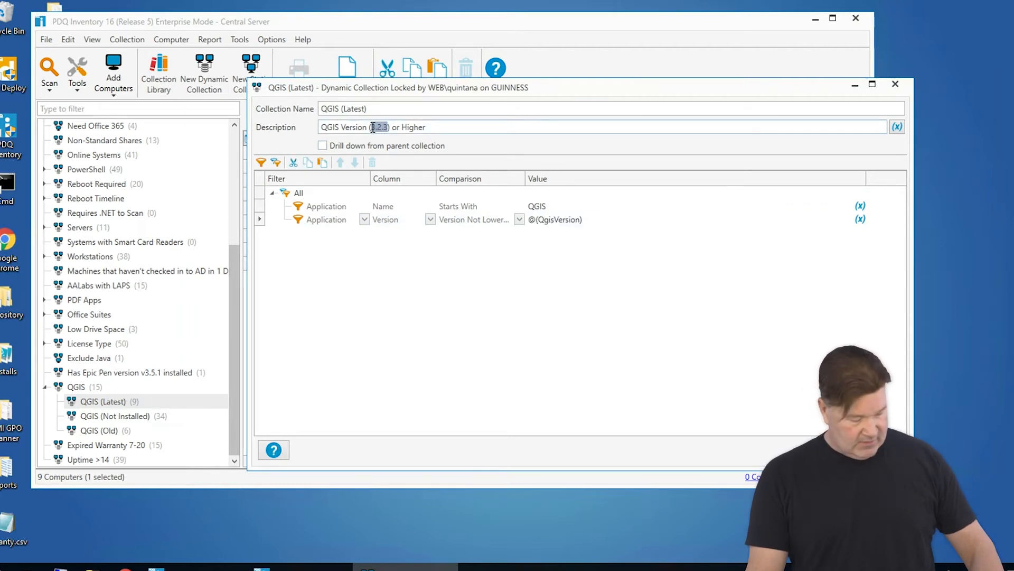
type("(@(QgisVersion)")
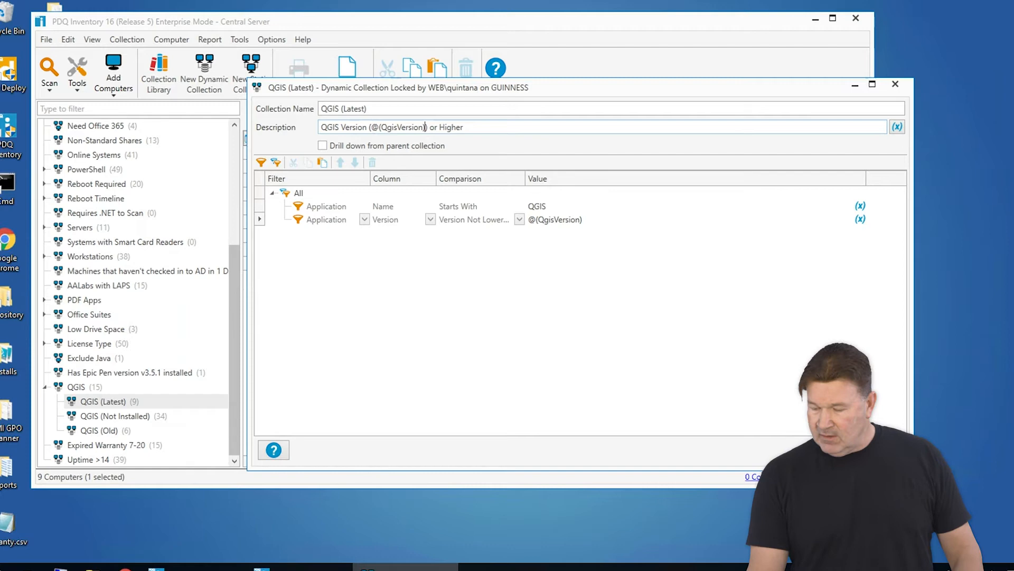
left_click(209, 40)
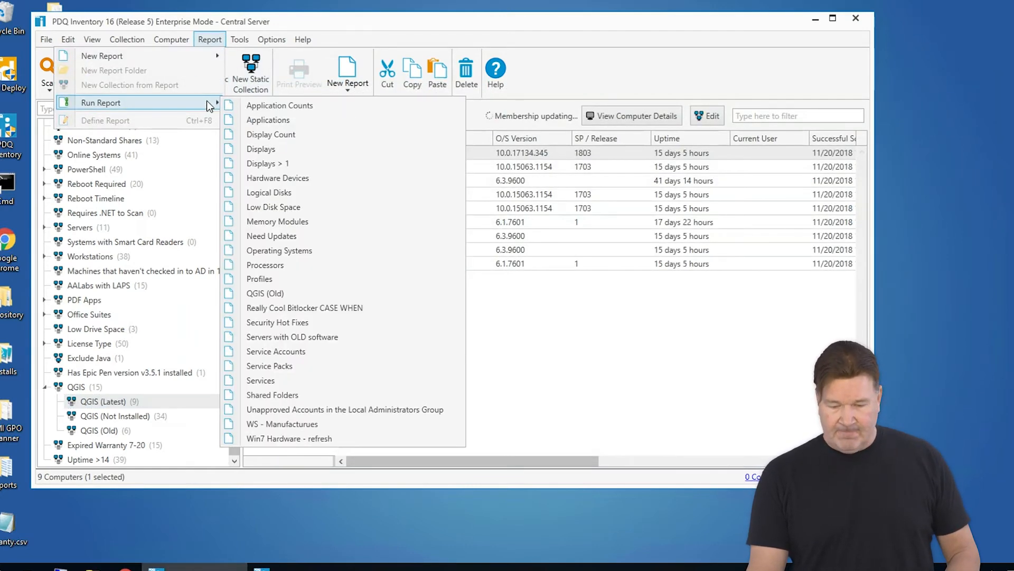
- Set the QGIS (Old) report's version filter value to @(QgisVersion) and save it
left_click(265, 293)
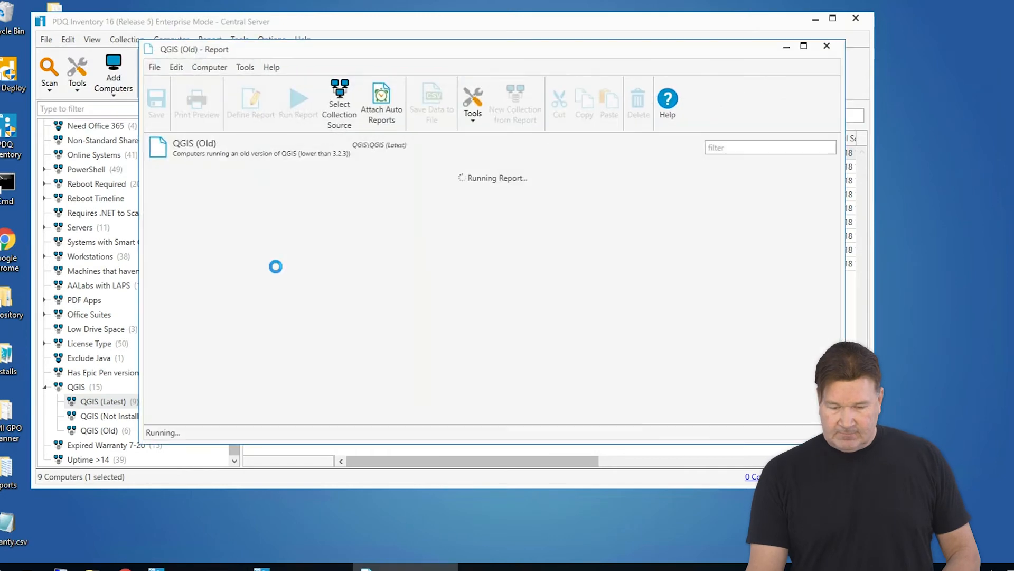
left_click(298, 97)
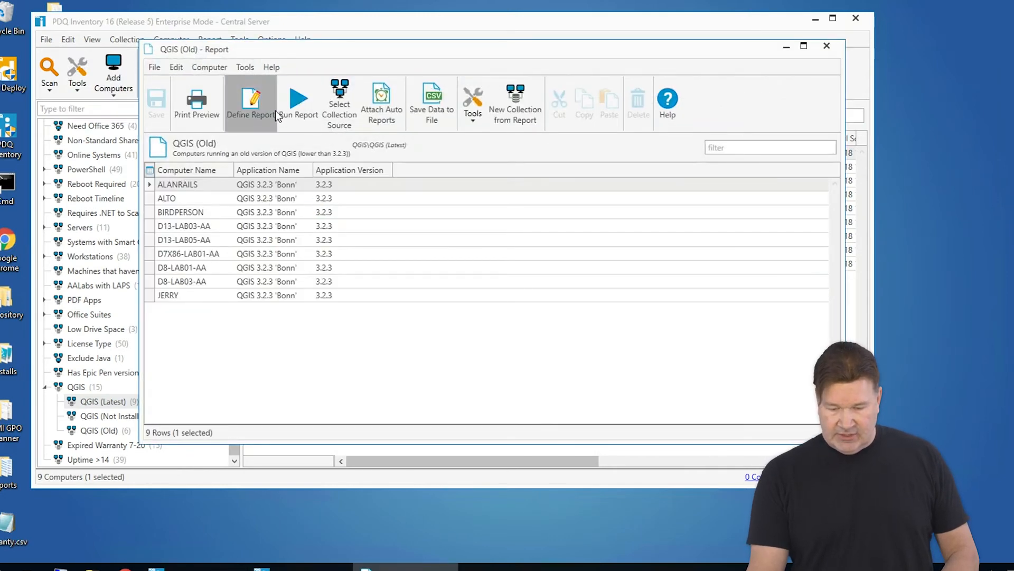
left_click(250, 101)
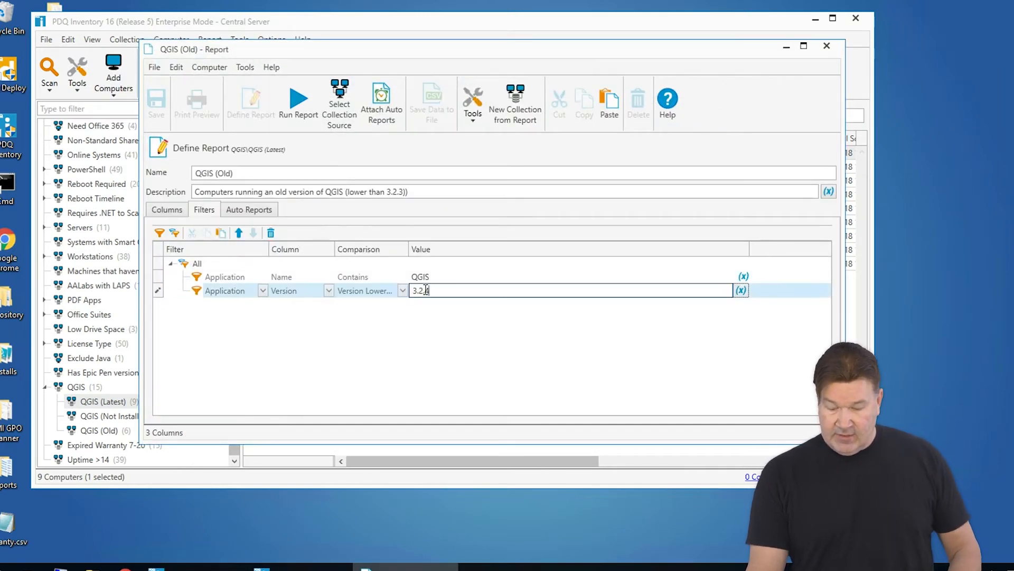
type("@(QgisVersion)")
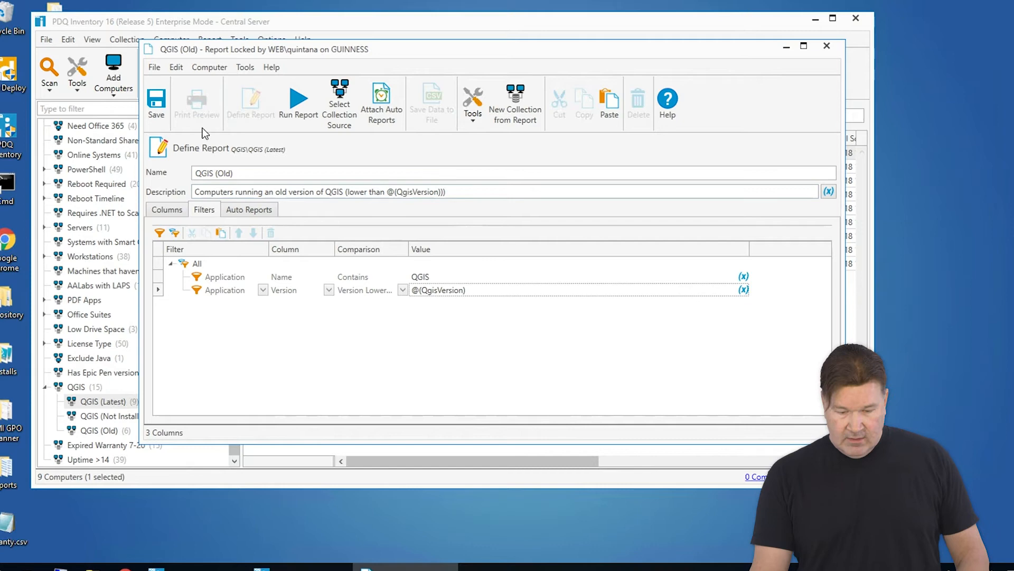
left_click(155, 100)
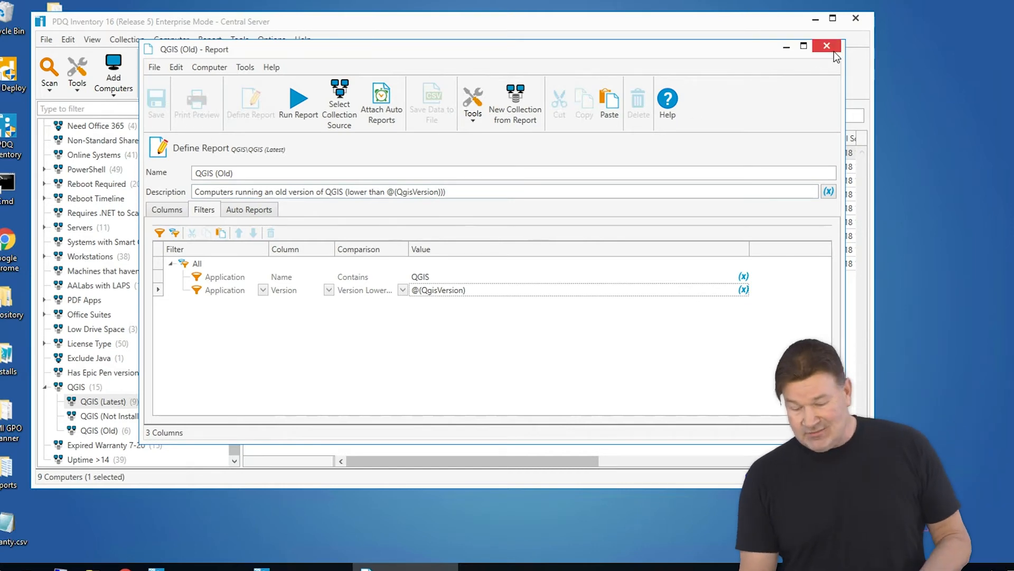
left_click(826, 46)
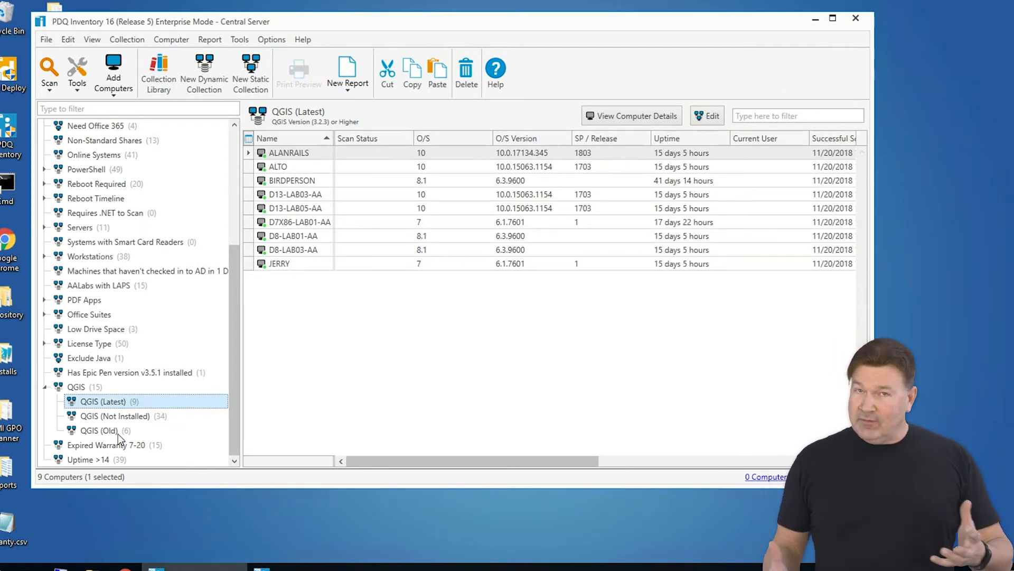
mouse_move(281, 52)
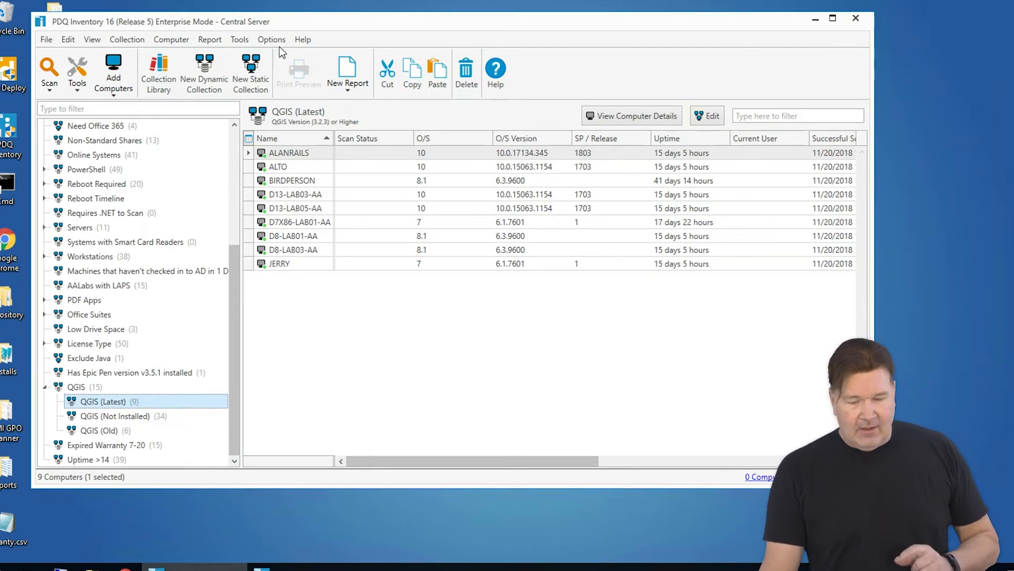
- Set the @(QgisVersion) value to 3.4.1, then view the QGIS (Old) collection's fifteen computers
left_click(271, 39)
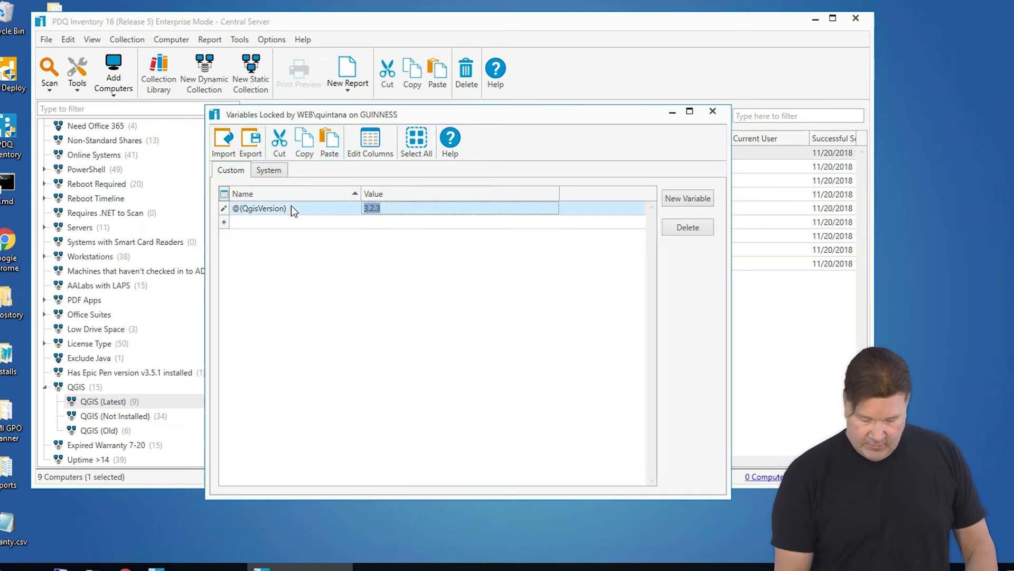
type("3.4.1")
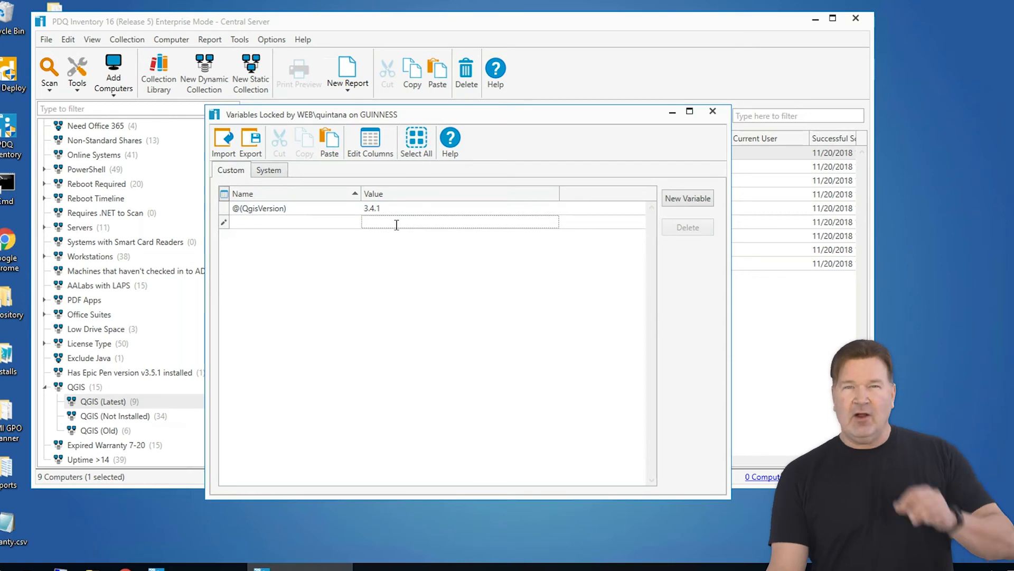
mouse_move(712, 112)
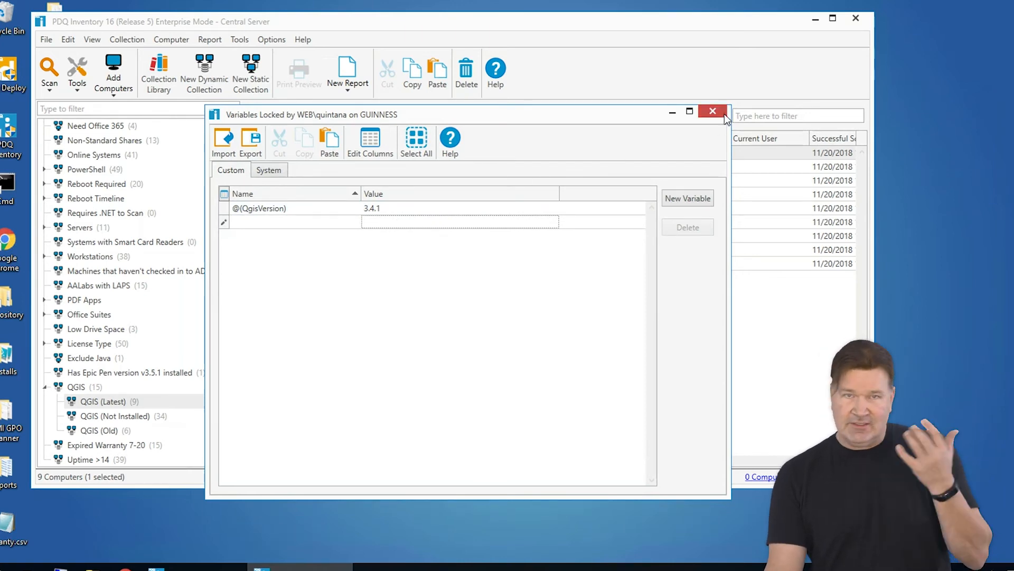
left_click(712, 112)
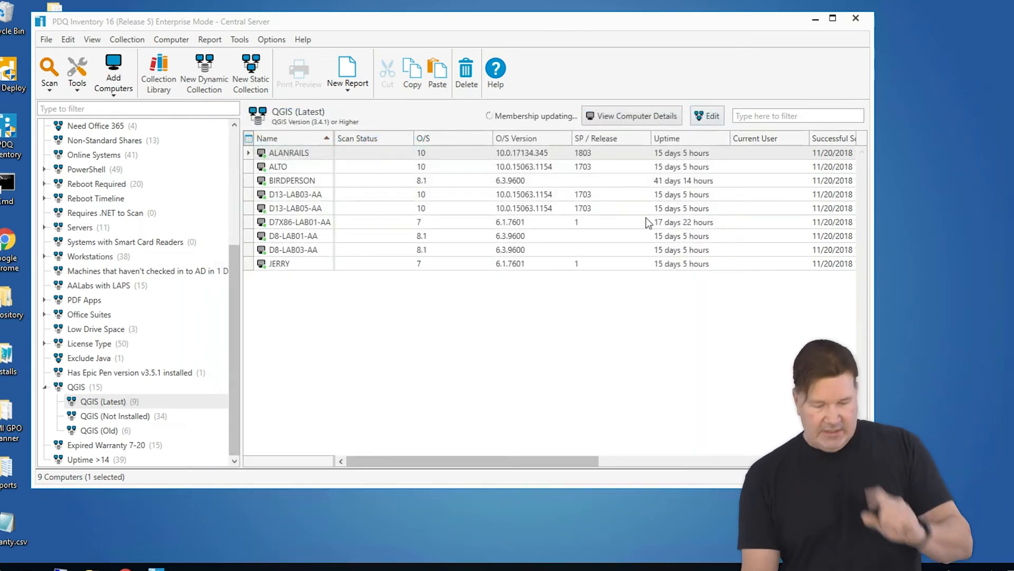
left_click(101, 430)
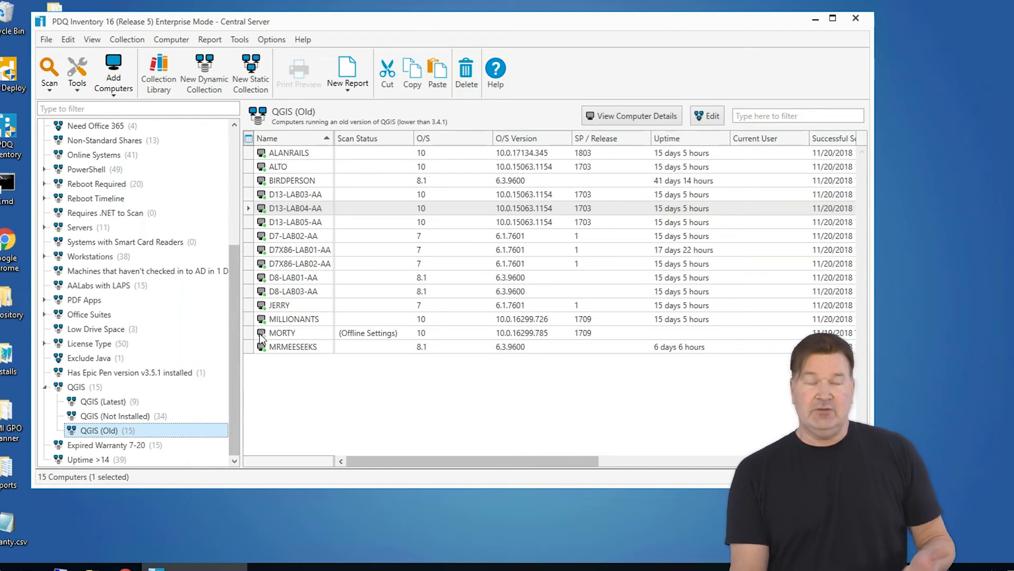
mouse_move(117, 416)
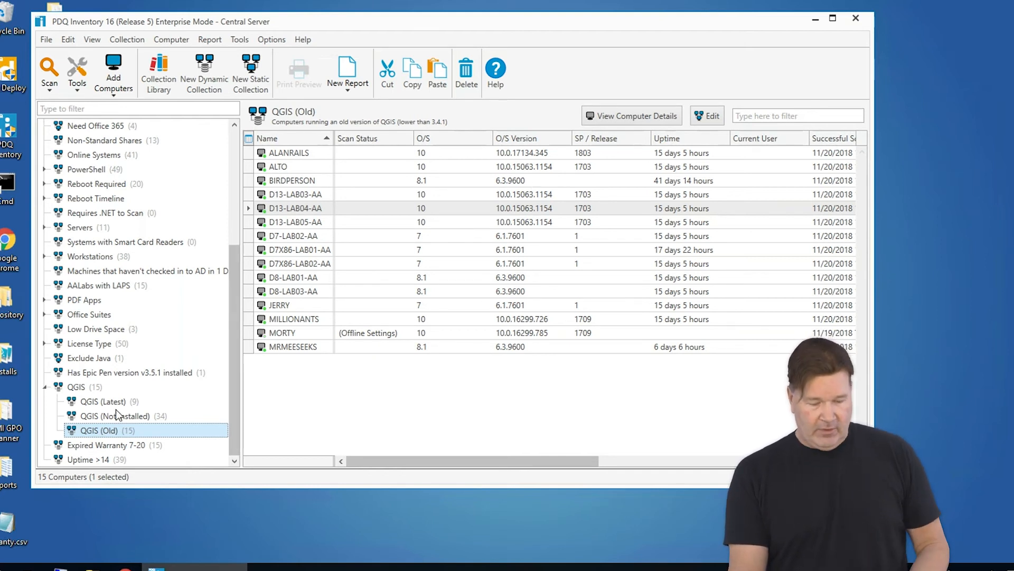
- Check that QGIS (Latest) shows zero computers and the QGIS (Old) report returns no rows
left_click(101, 401)
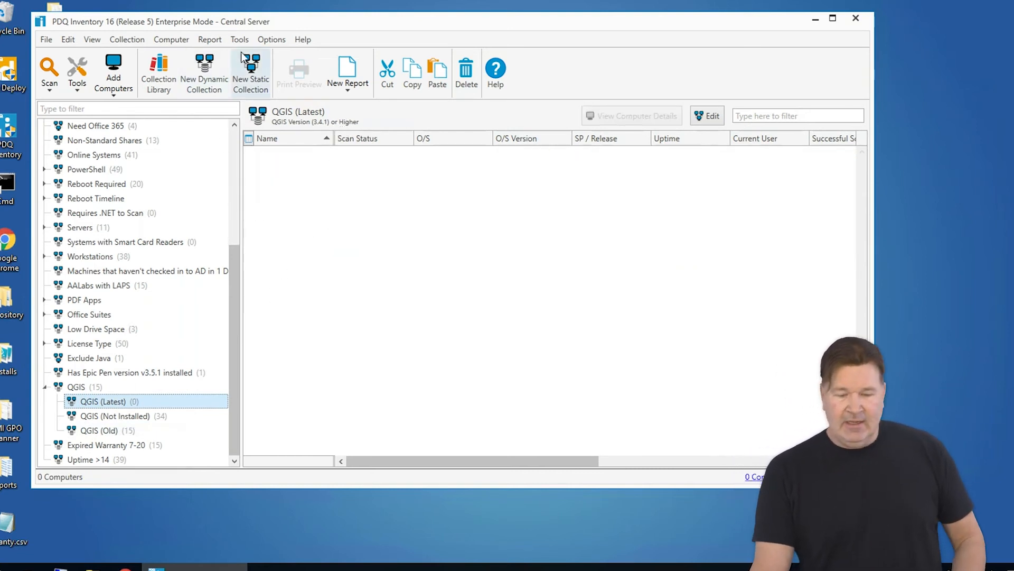
left_click(209, 40)
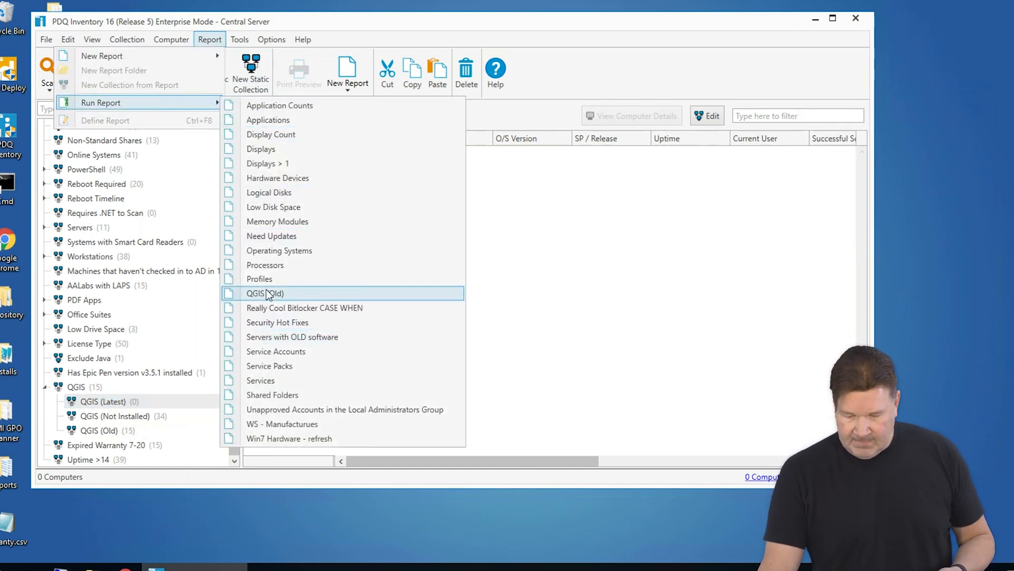
left_click(265, 294)
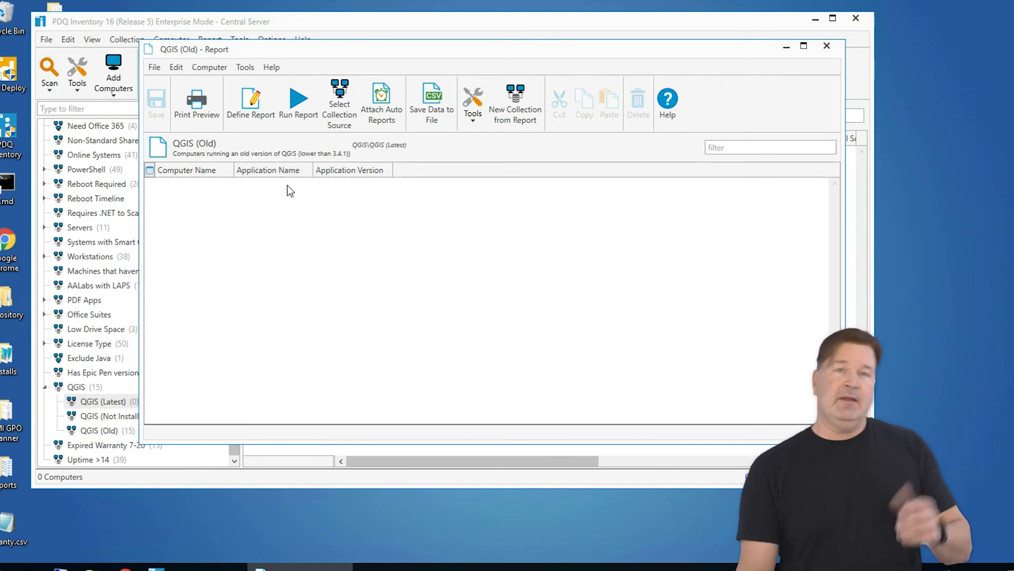
left_click(827, 46)
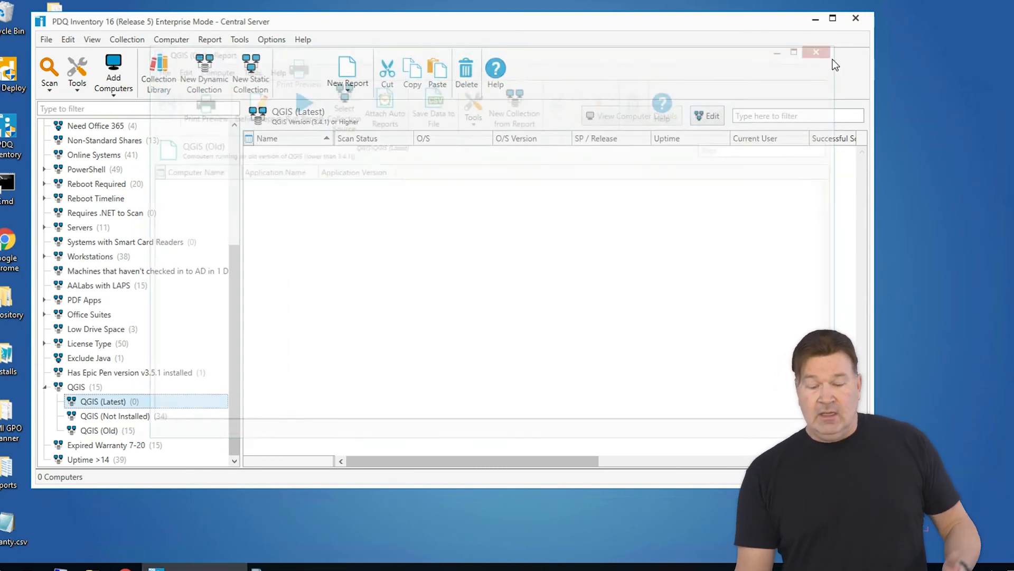